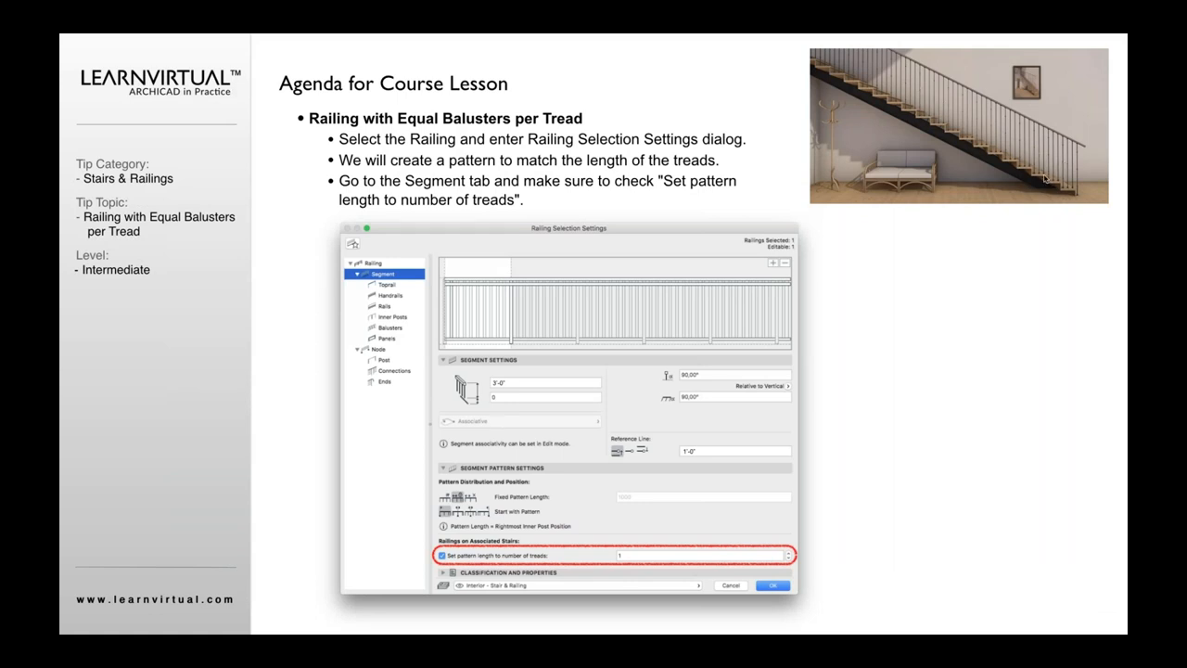
mouse_move(1046, 179)
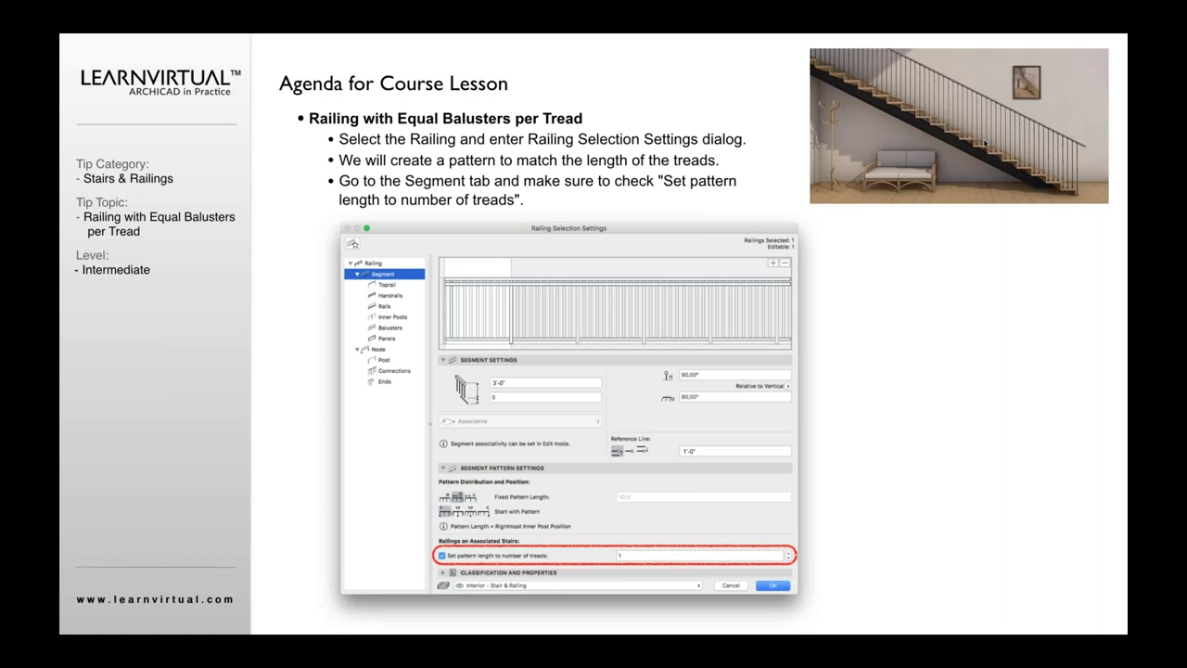
mouse_move(1050, 182)
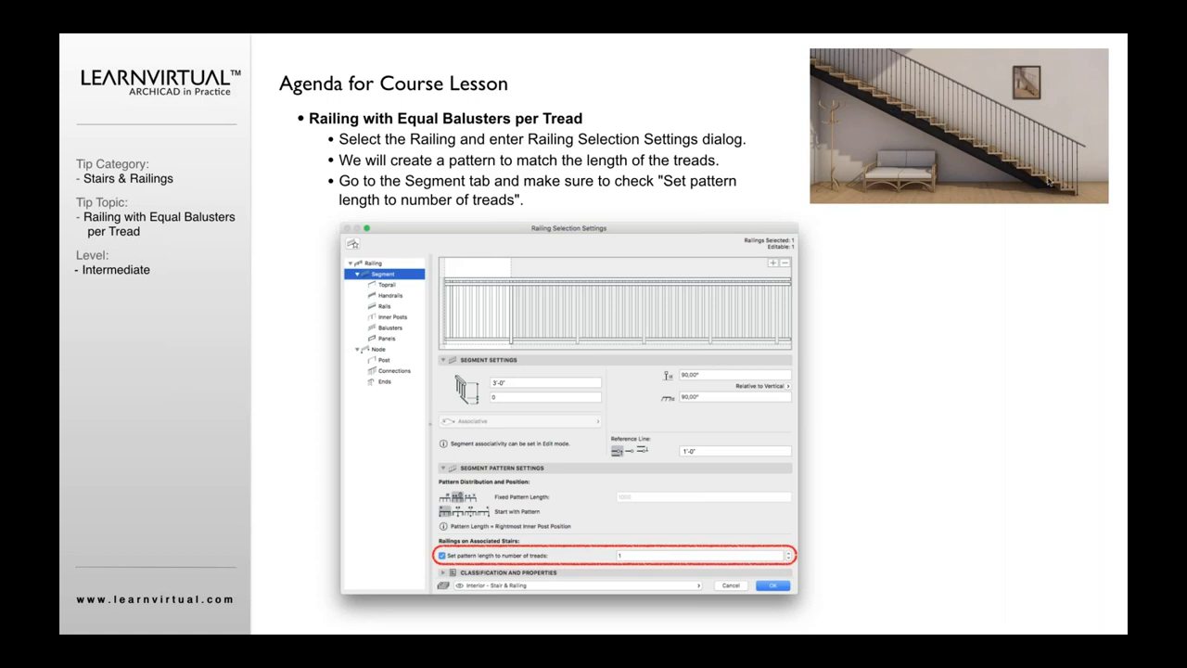
mouse_move(1061, 182)
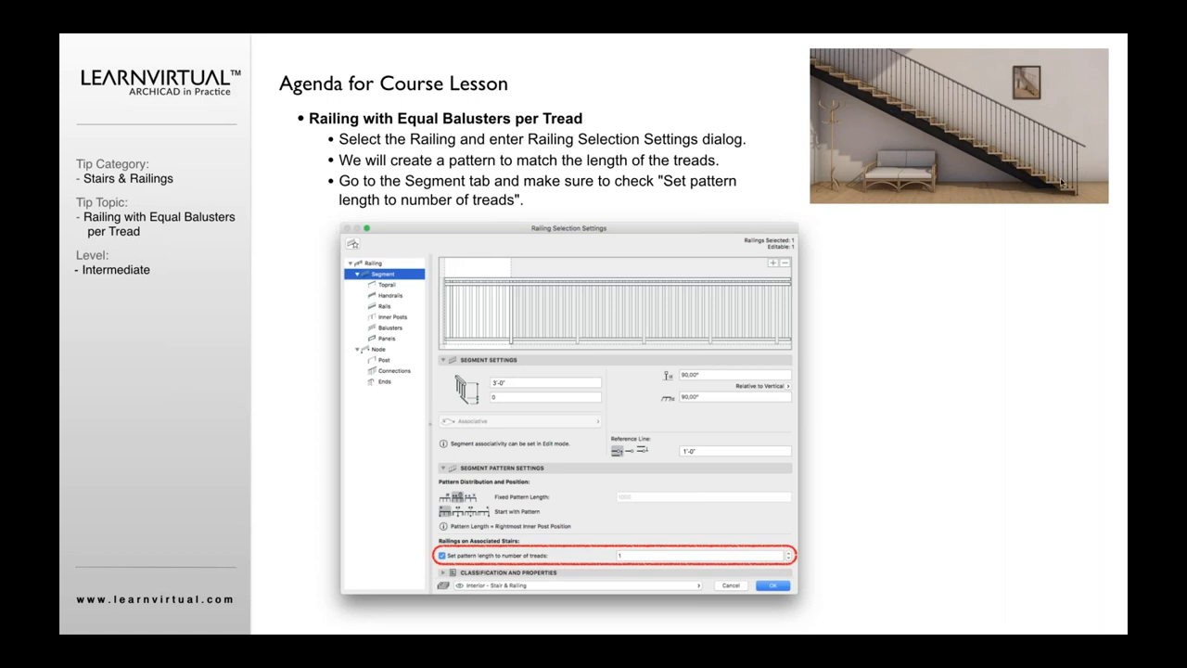
mouse_move(1085, 189)
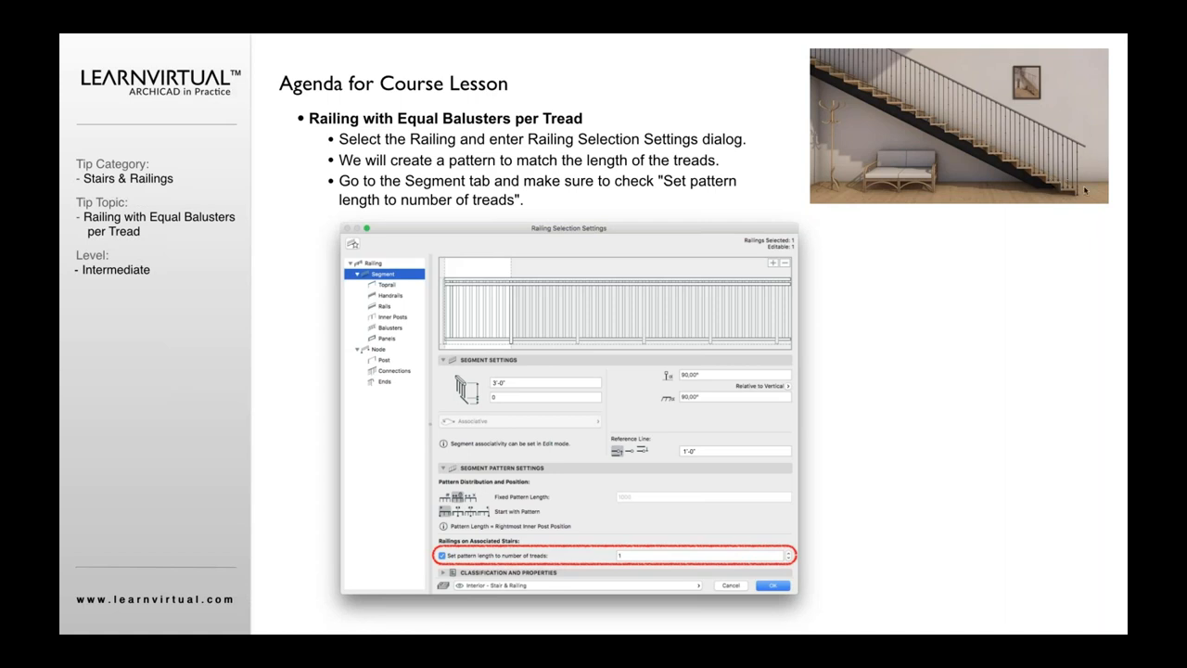
mouse_move(1061, 197)
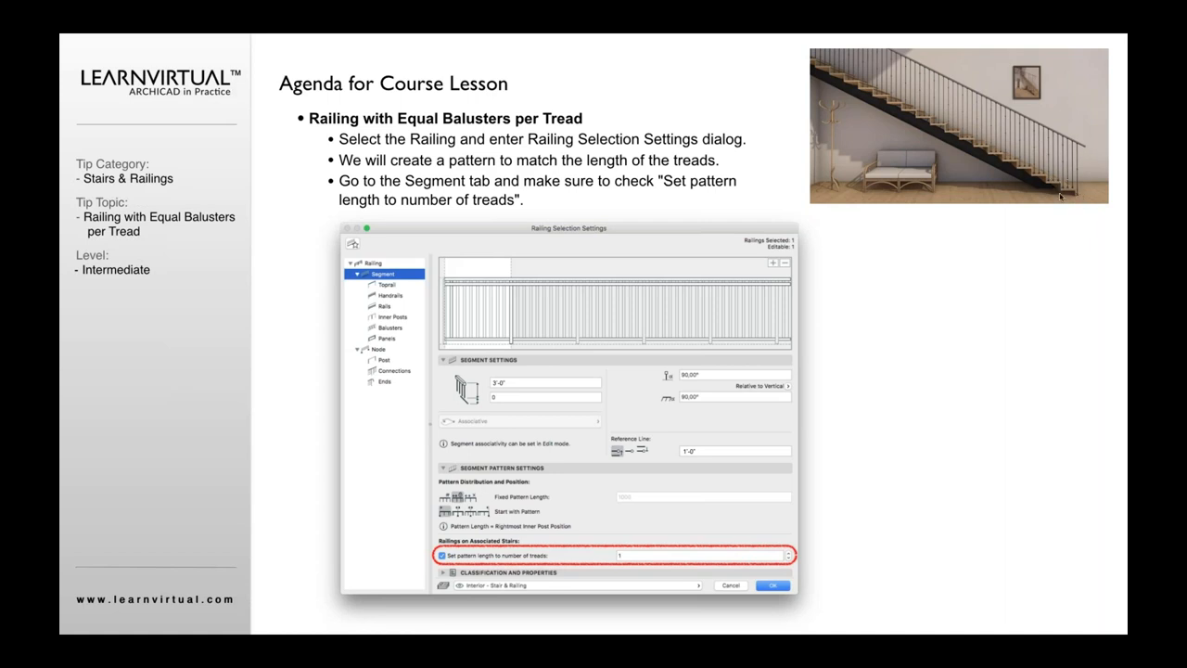
mouse_move(994, 204)
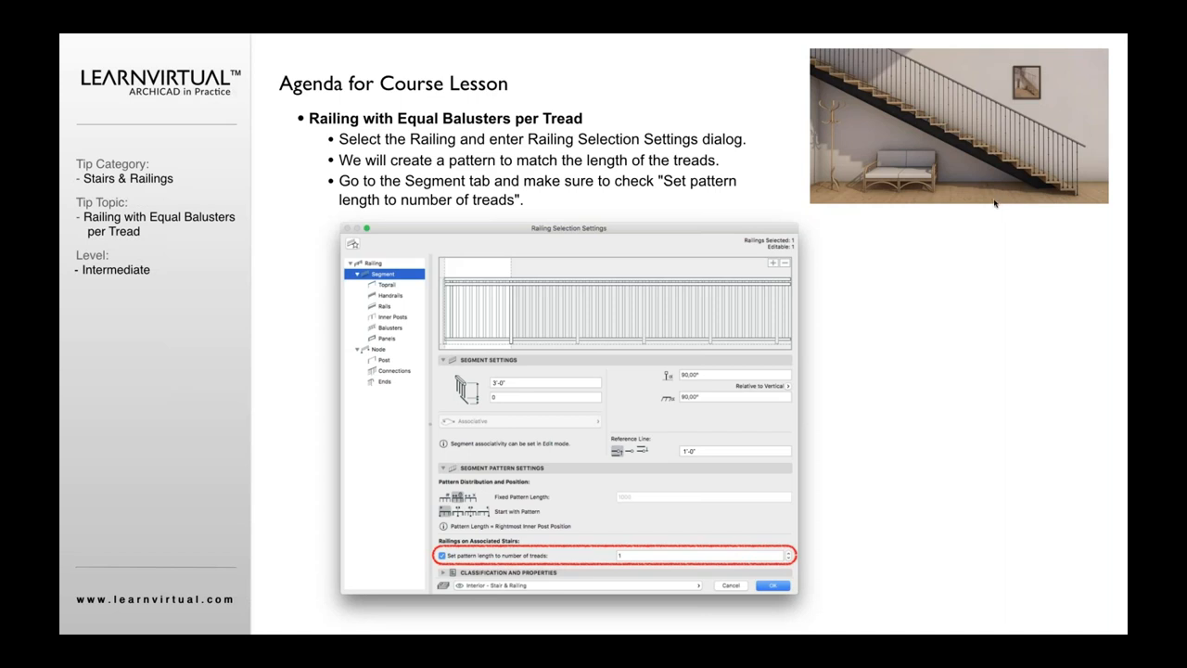
mouse_move(944, 243)
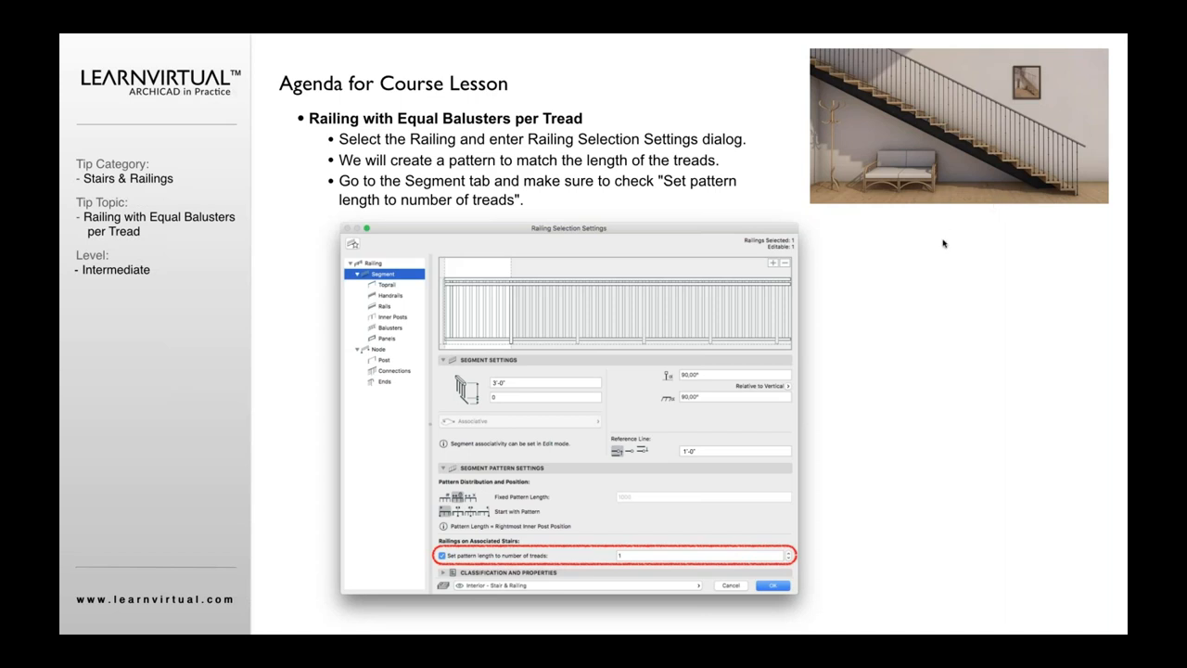
mouse_move(444, 219)
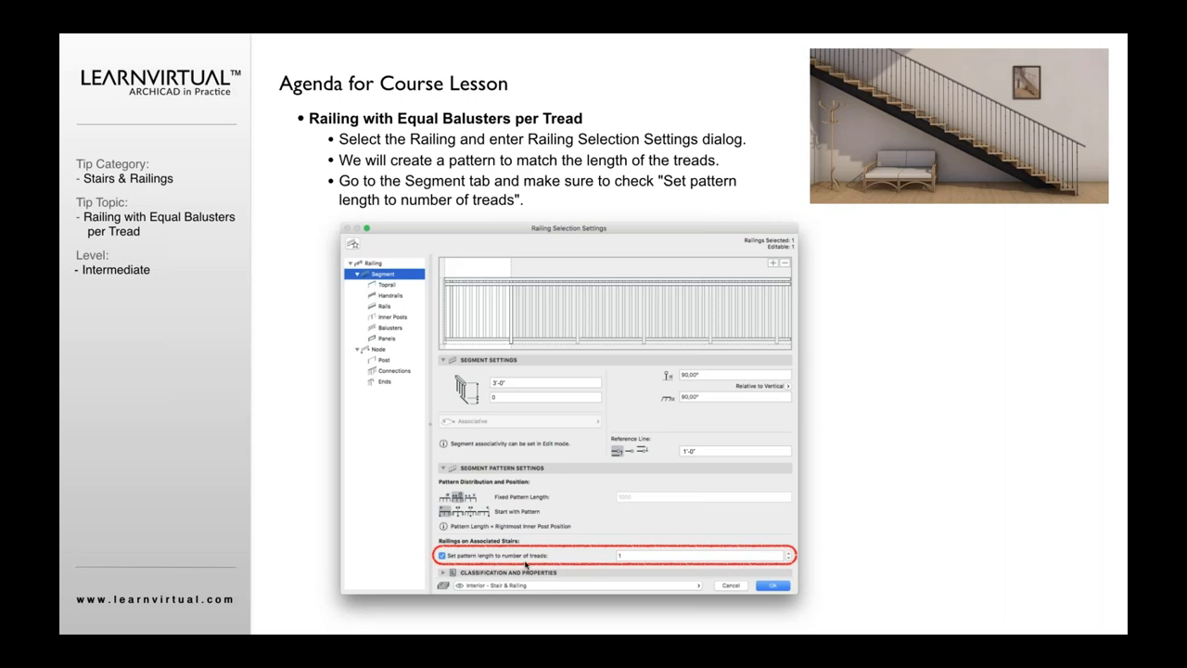
Enable 'Set pattern length to number of treads' for the selected railing's segment.
click(386, 306)
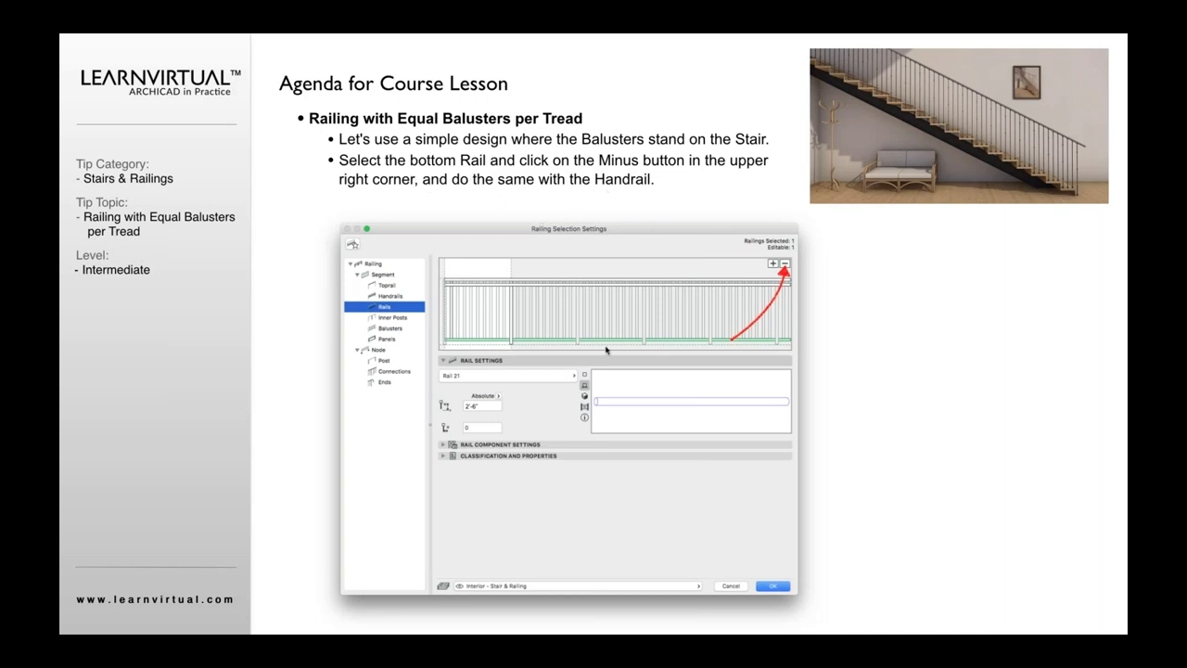
mouse_move(553, 351)
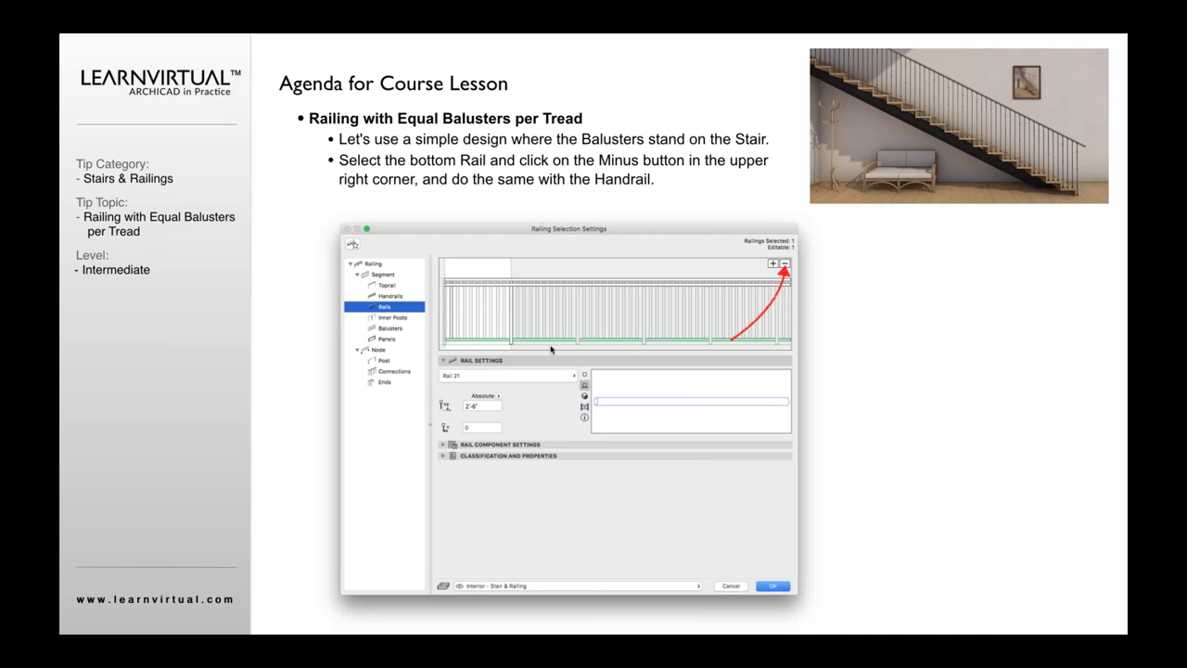
mouse_move(682, 318)
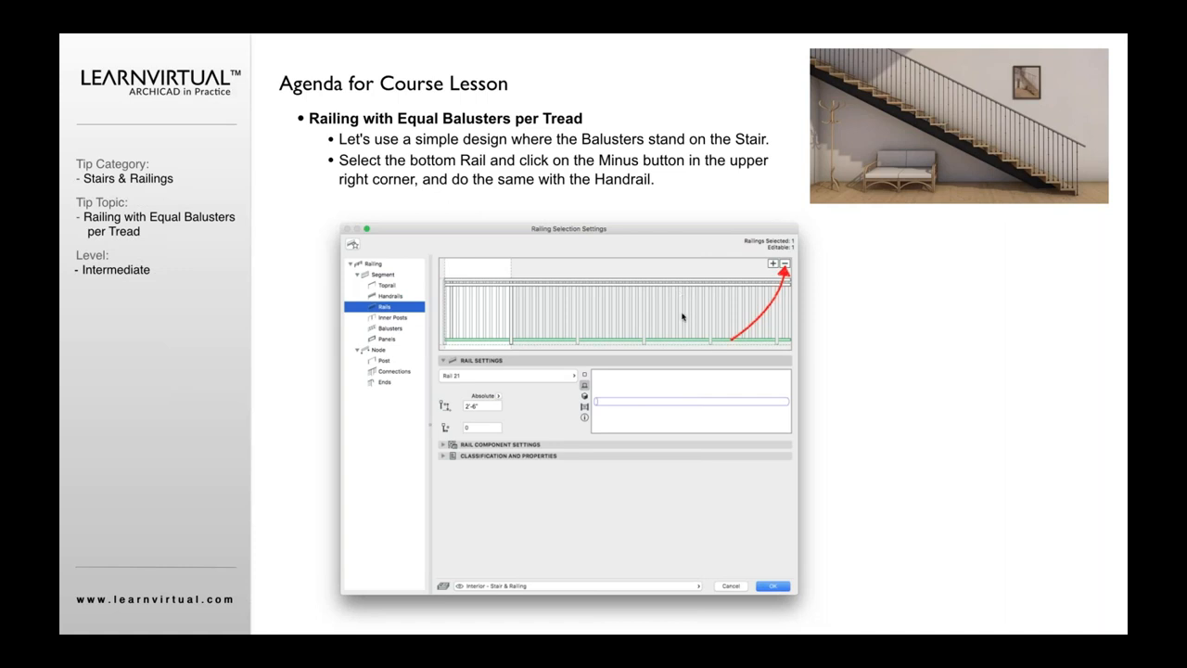
mouse_move(935, 128)
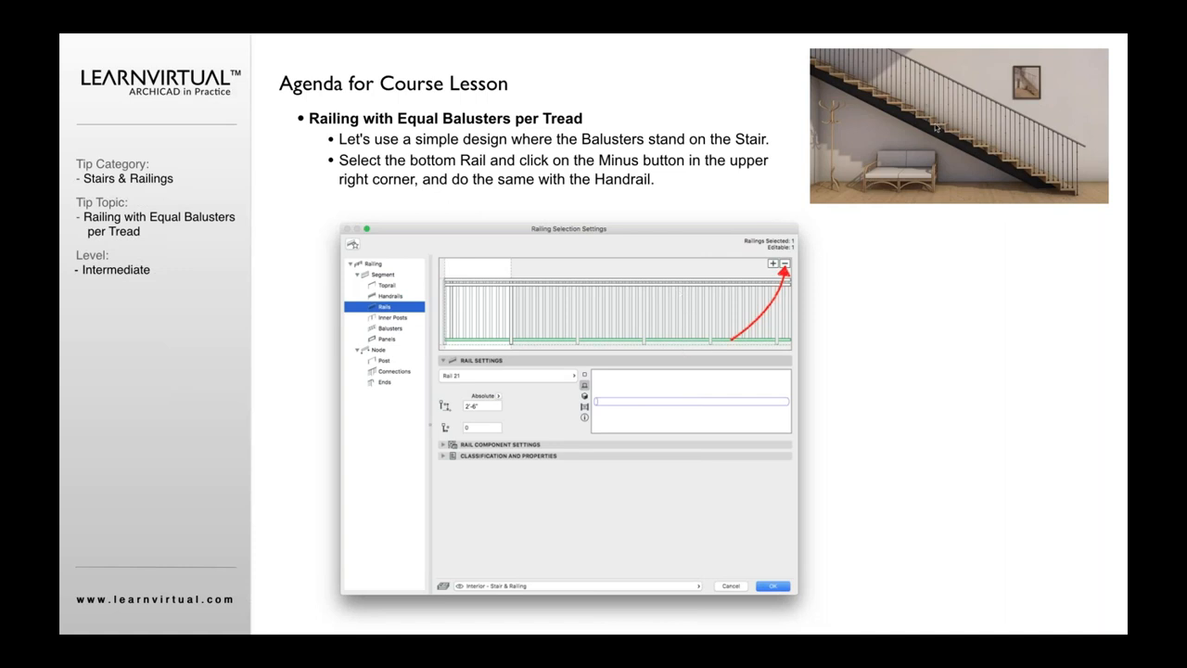
mouse_move(724, 374)
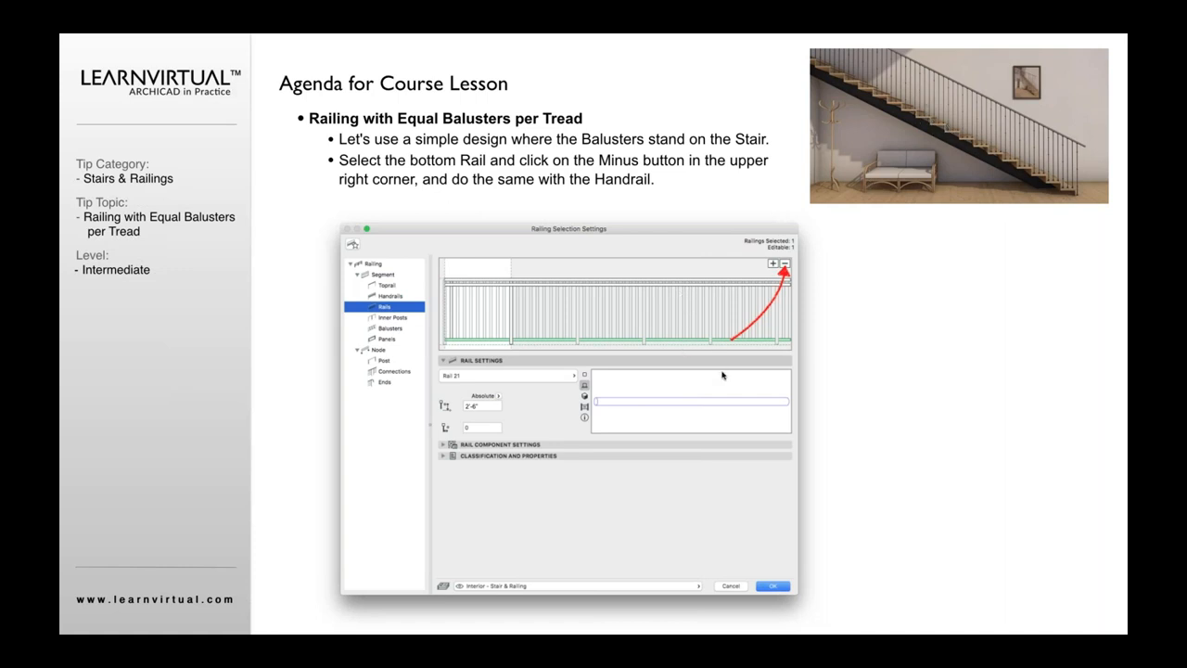
Choose 'Divide Segment into Divisions' with 3 divisions on the Balusters tab.
click(389, 326)
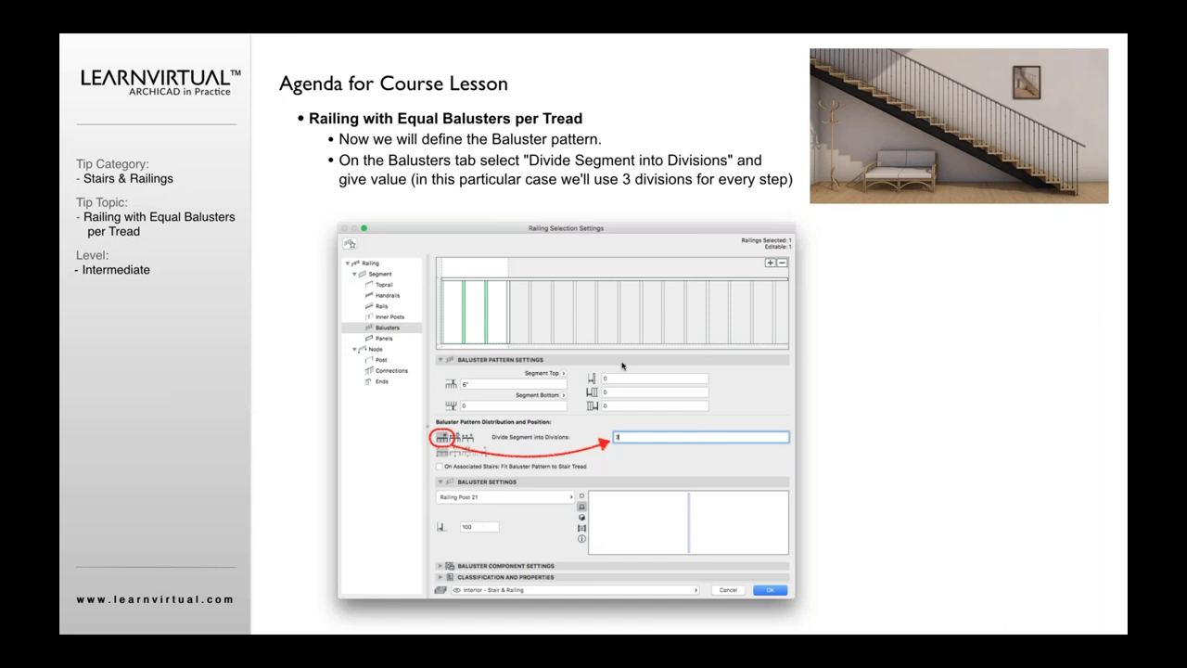
mouse_move(549, 323)
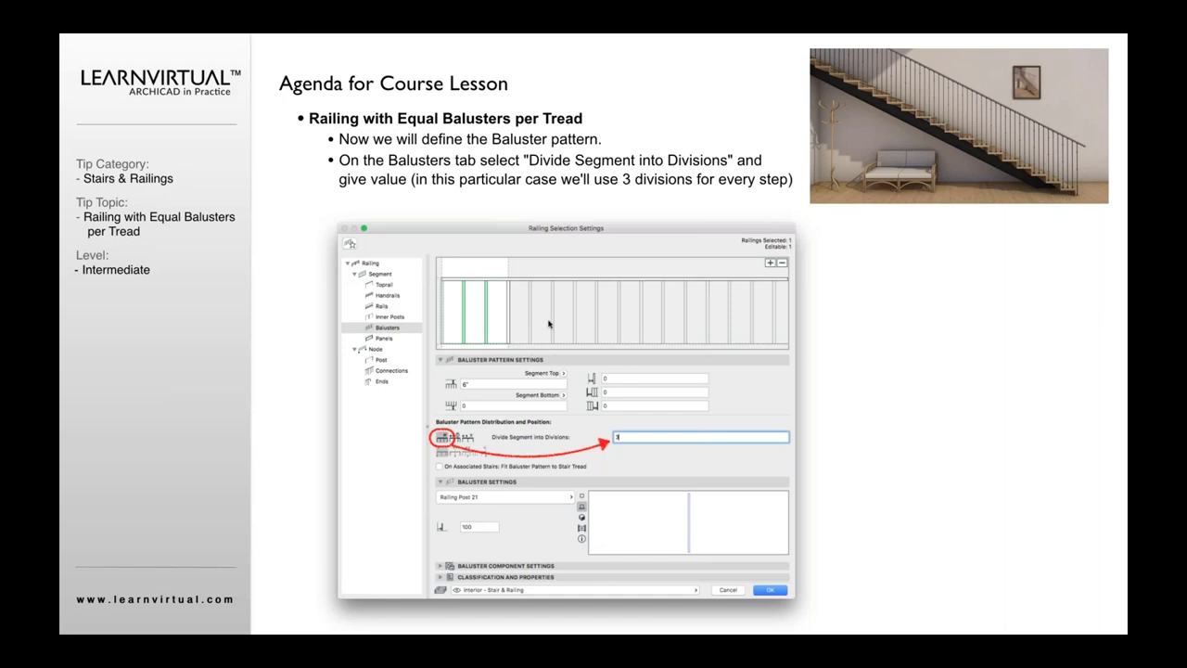
mouse_move(449, 410)
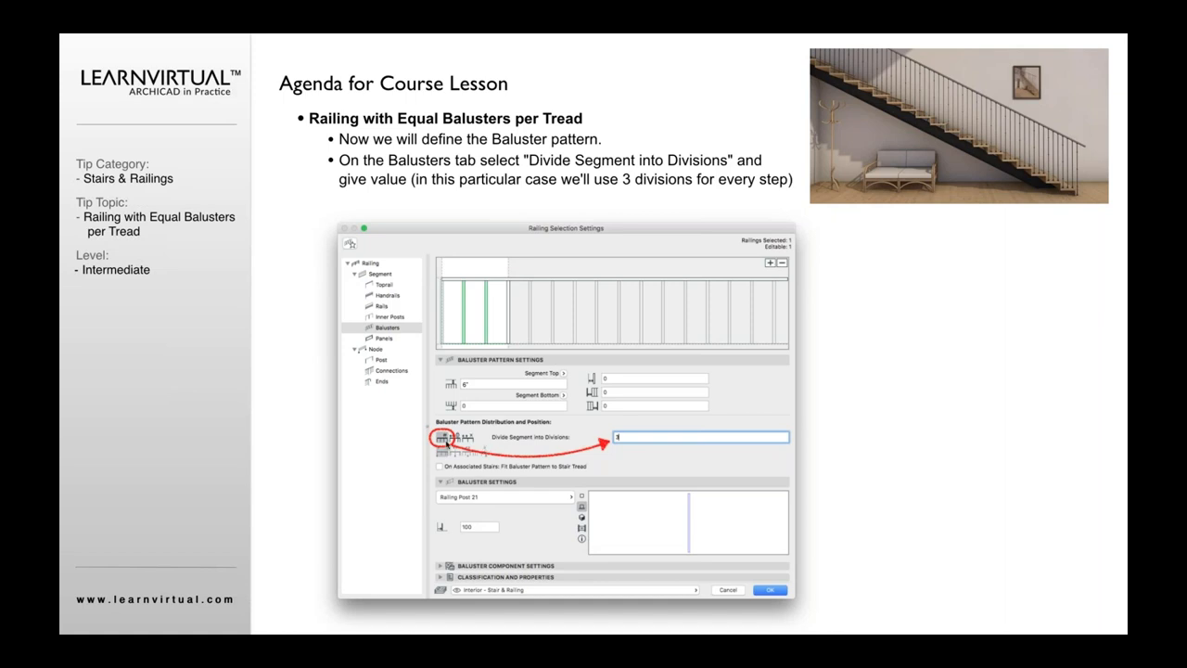
mouse_move(512, 452)
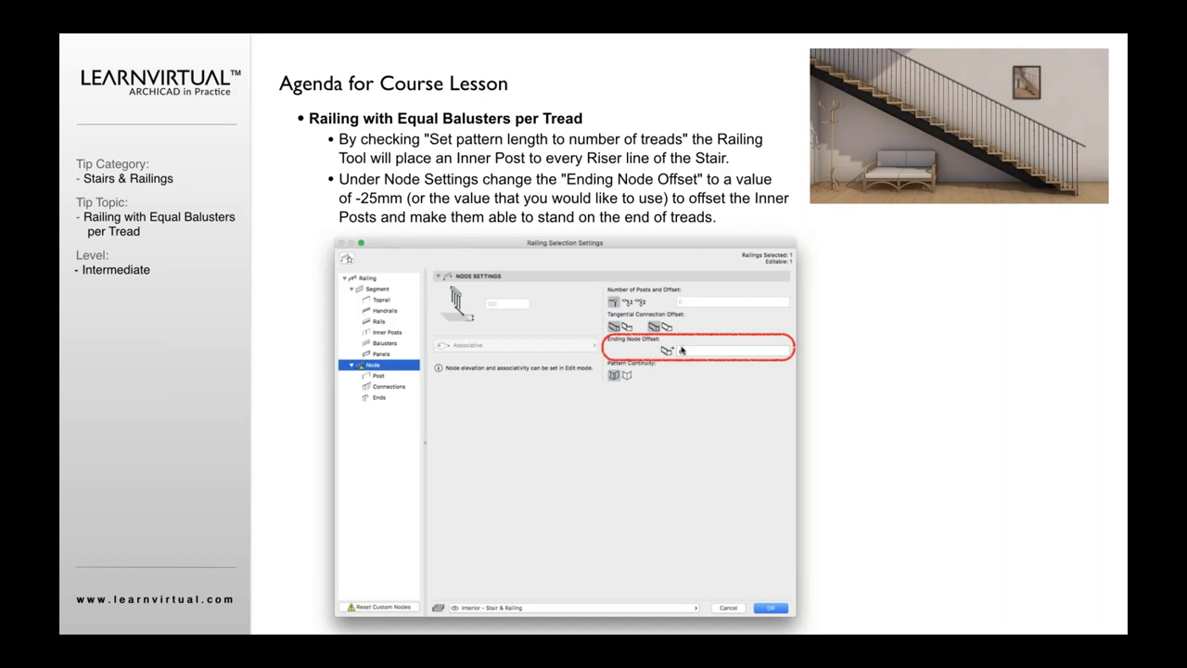
Enter the Ending Node Offset value under Node Settings.
text(6')
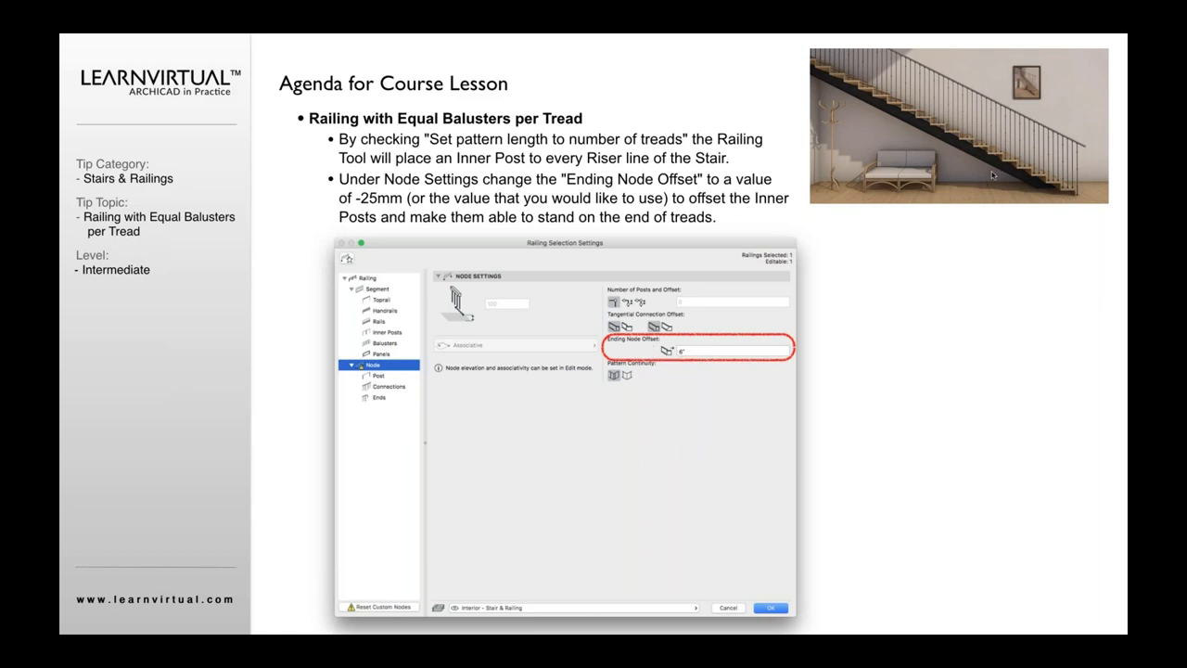
mouse_move(887, 330)
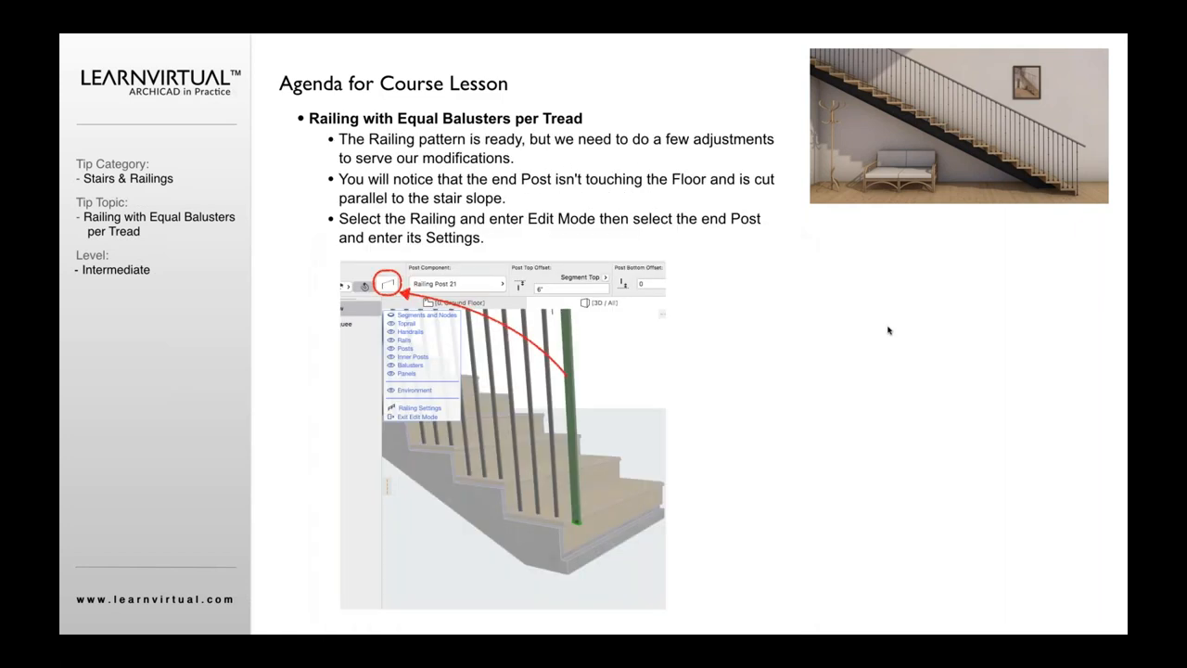
mouse_move(872, 87)
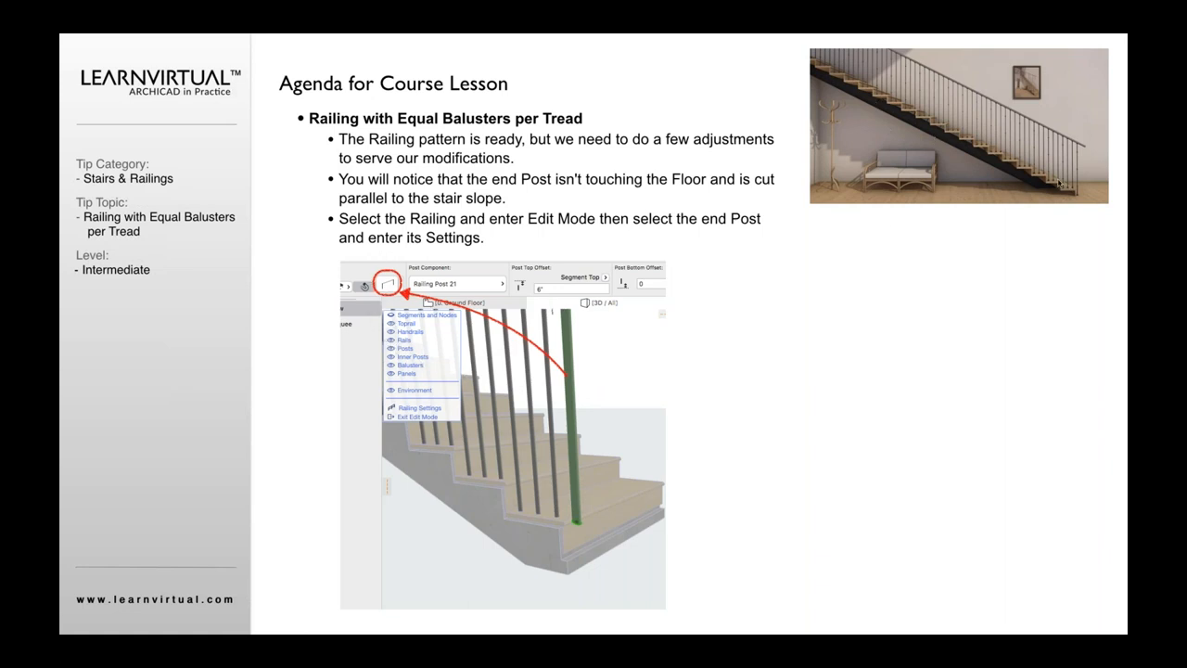
mouse_move(1079, 219)
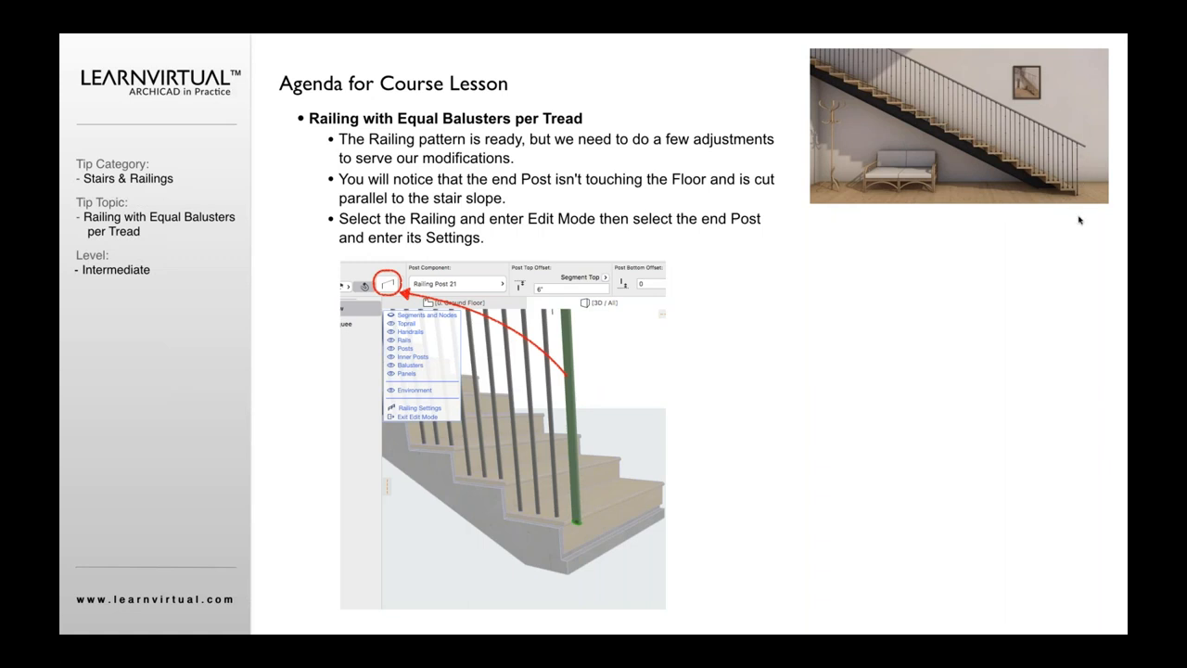
mouse_move(1082, 204)
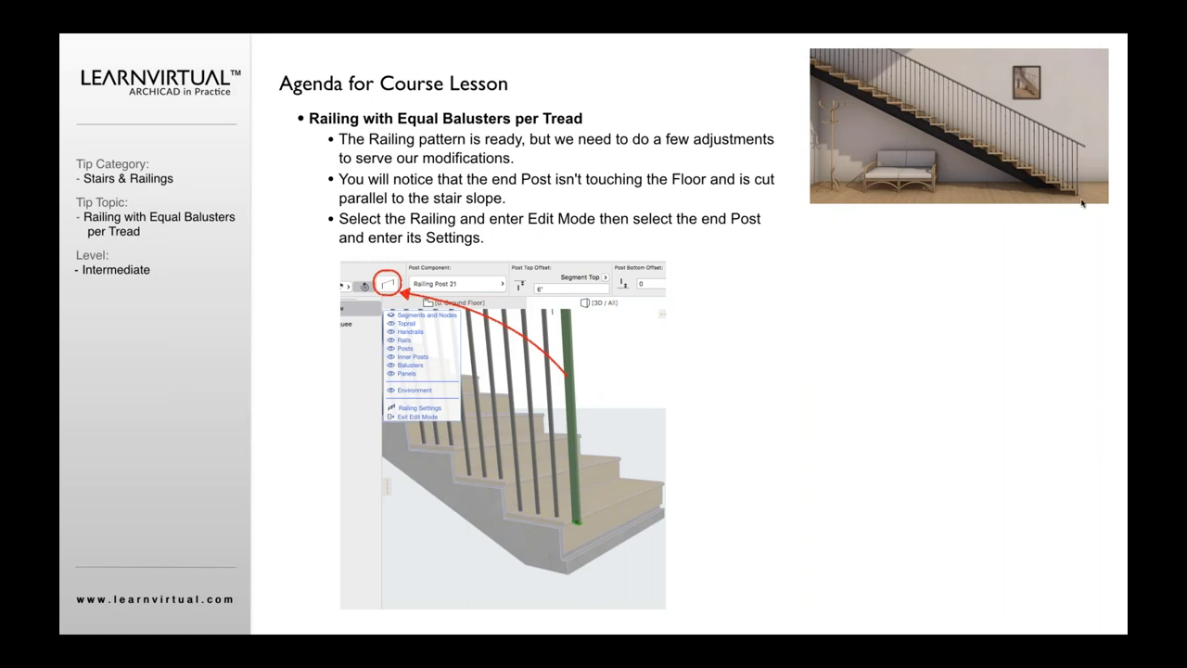
mouse_move(523, 412)
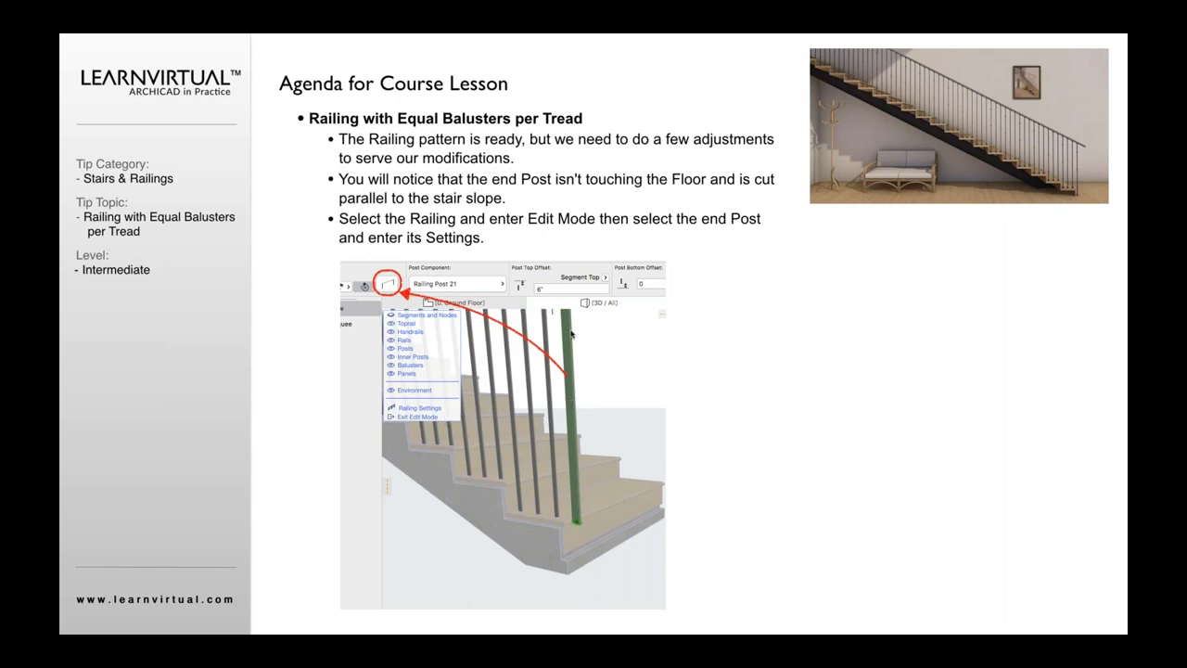
mouse_move(512, 419)
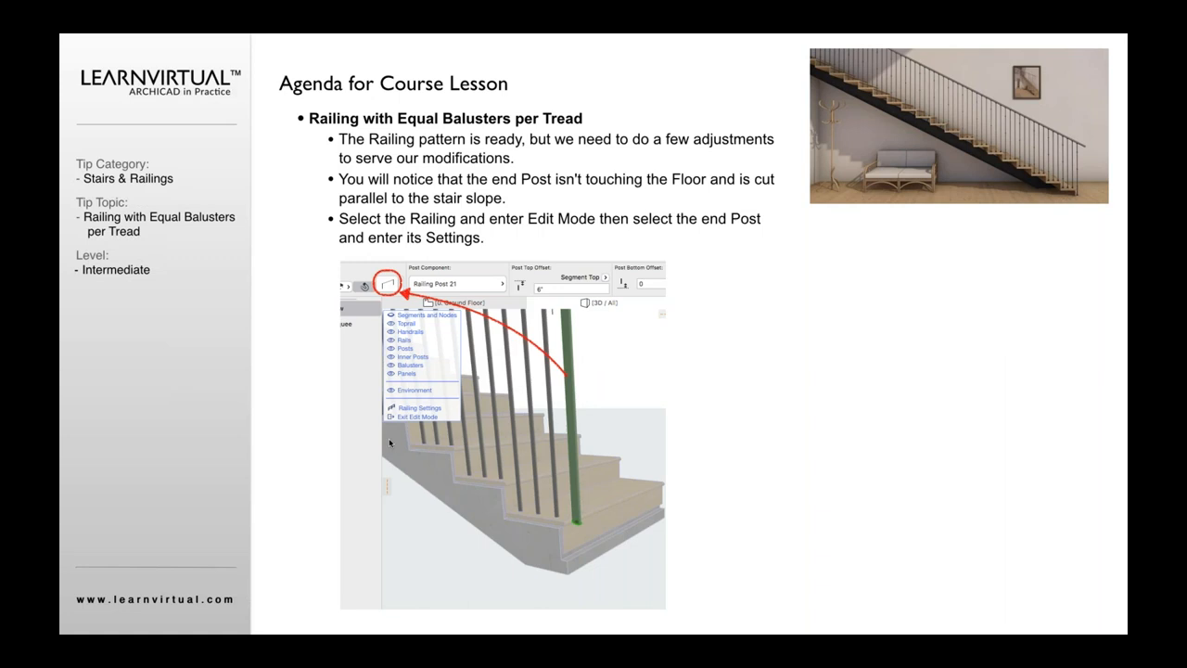
mouse_move(390, 441)
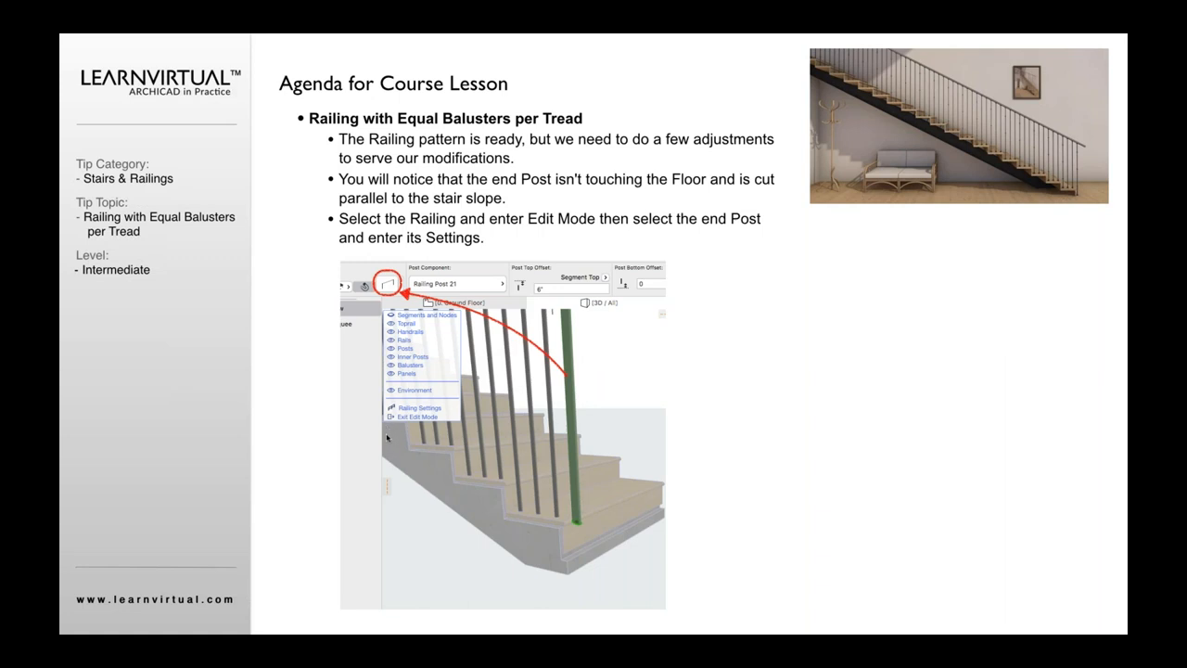
mouse_move(464, 349)
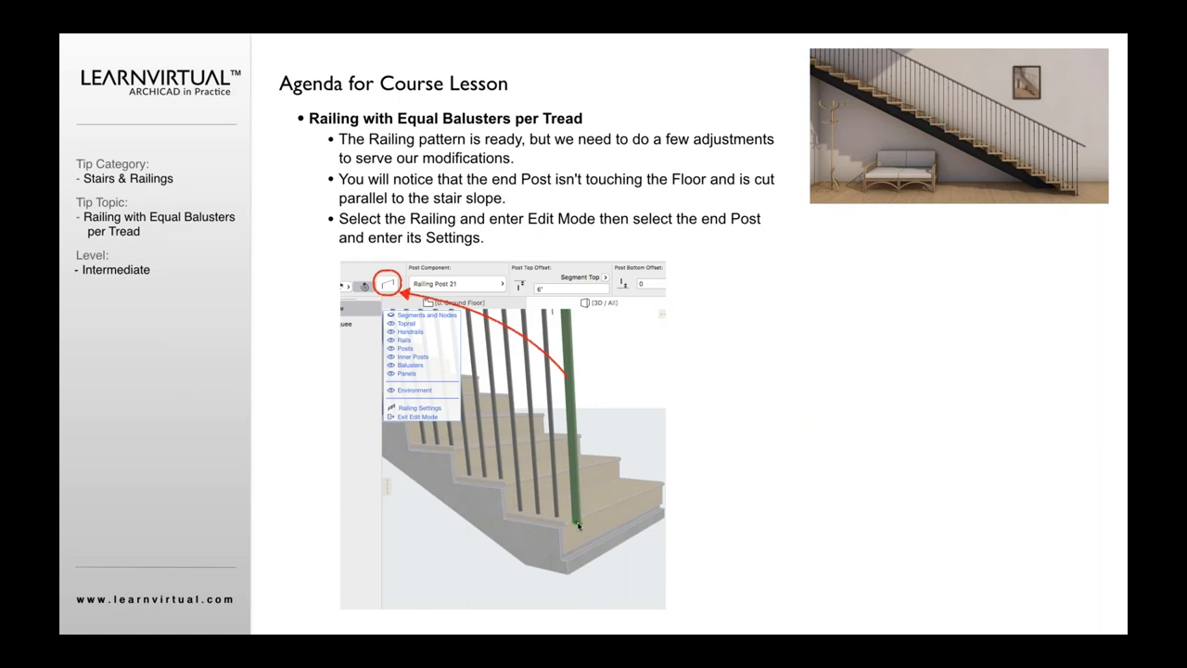
mouse_move(582, 564)
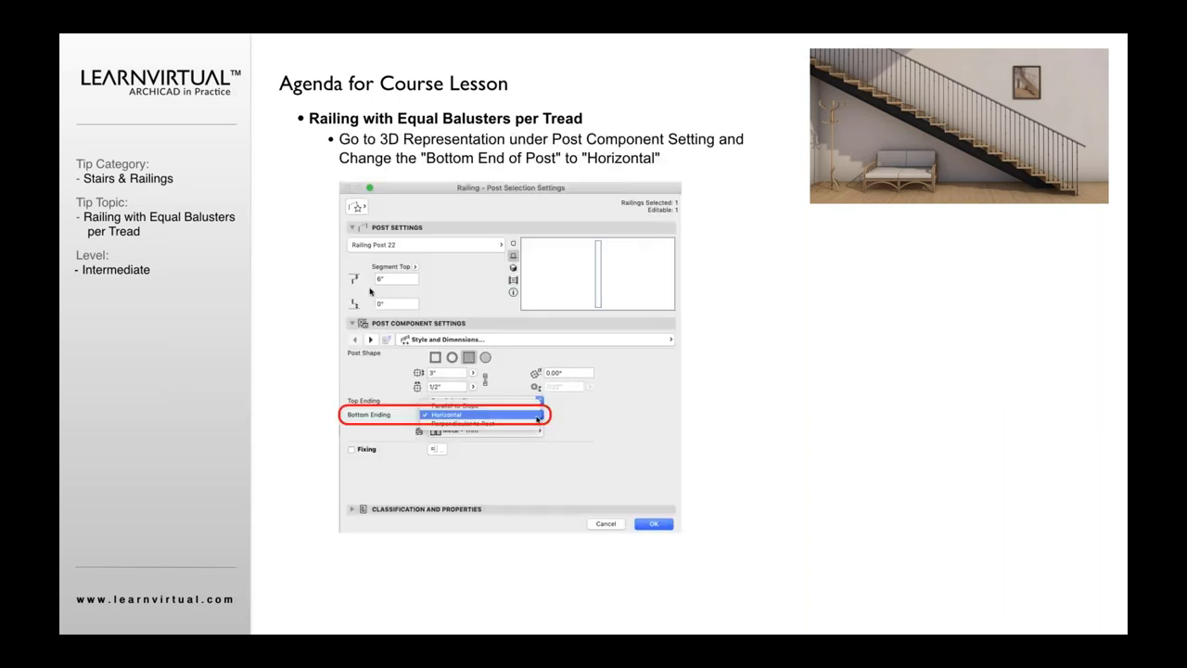
mouse_move(560, 421)
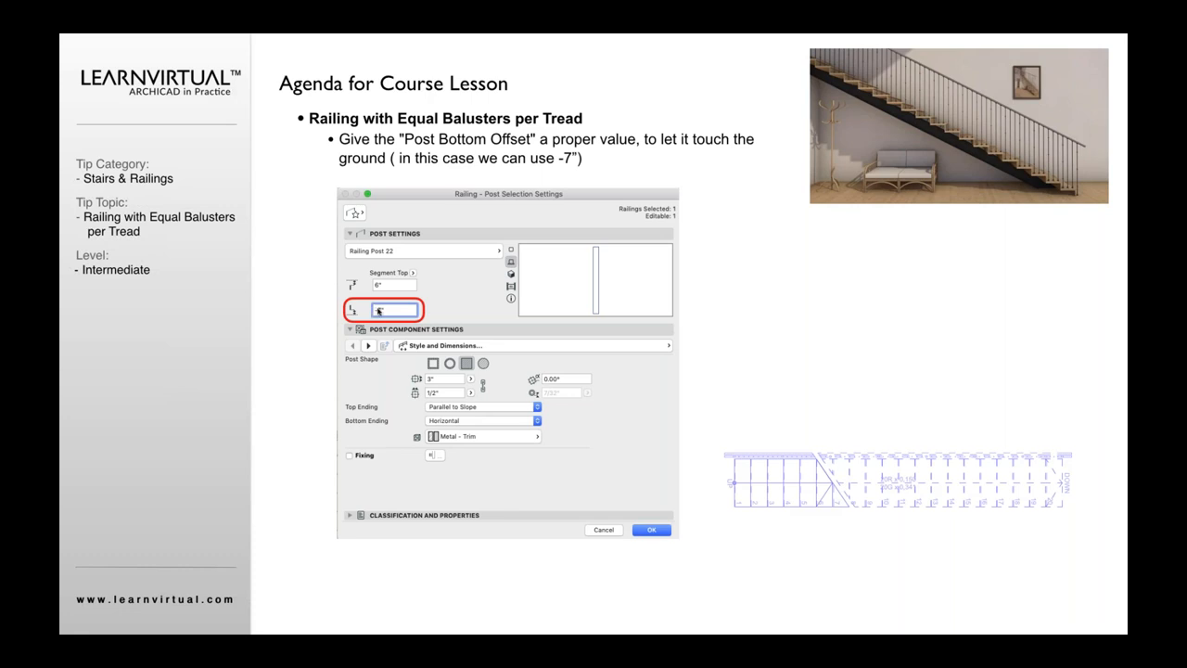
Set the end post's Post Bottom Offset to -7" so it reaches the floor.
text(-7)
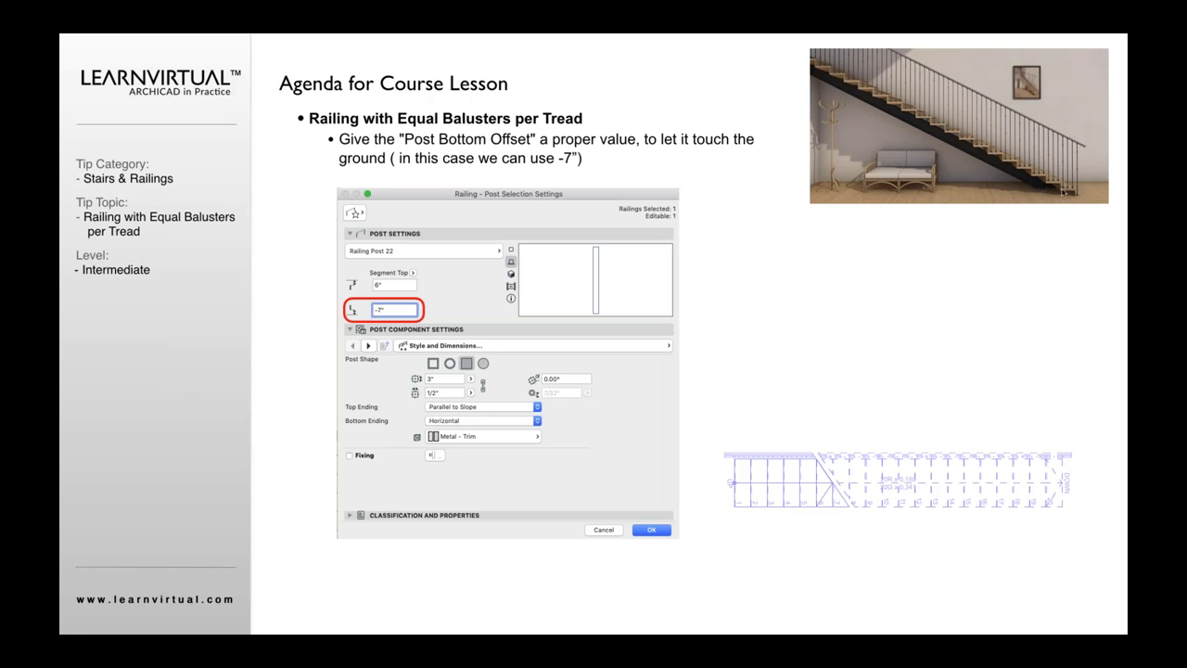
mouse_move(1085, 144)
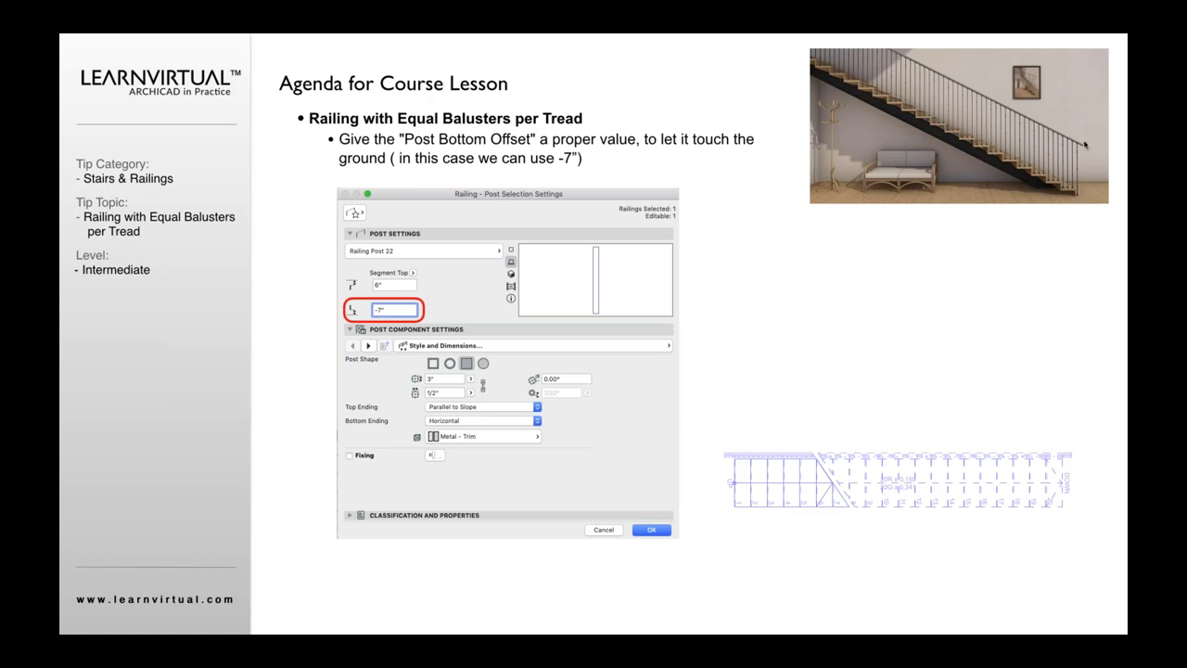
mouse_move(590, 419)
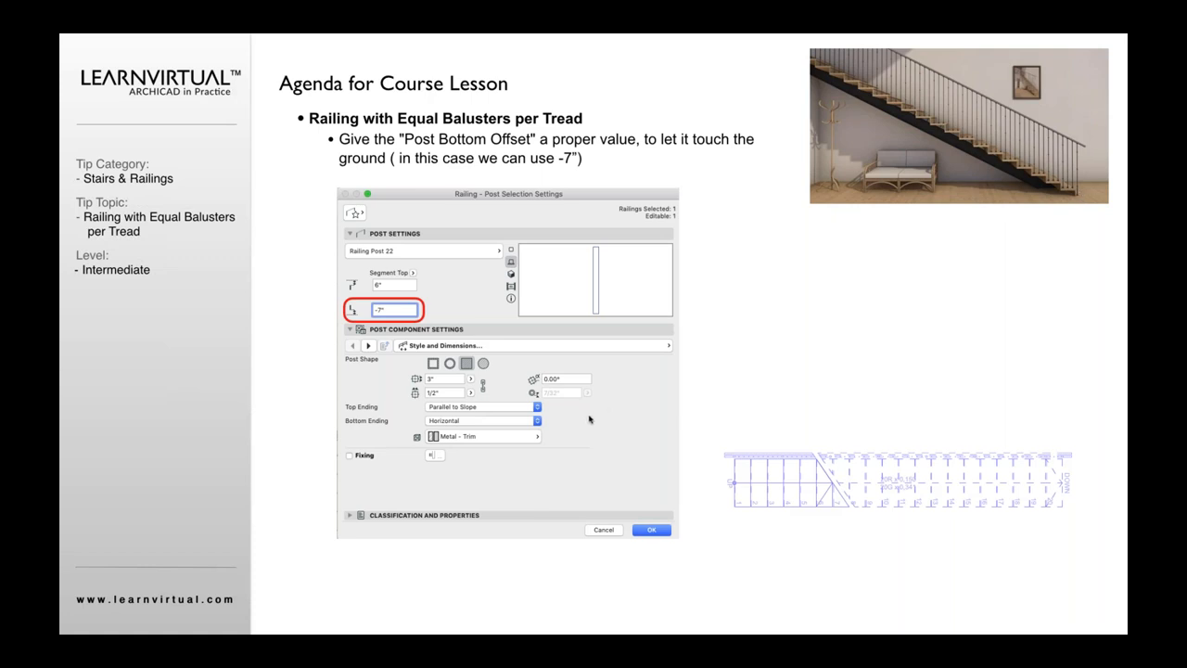